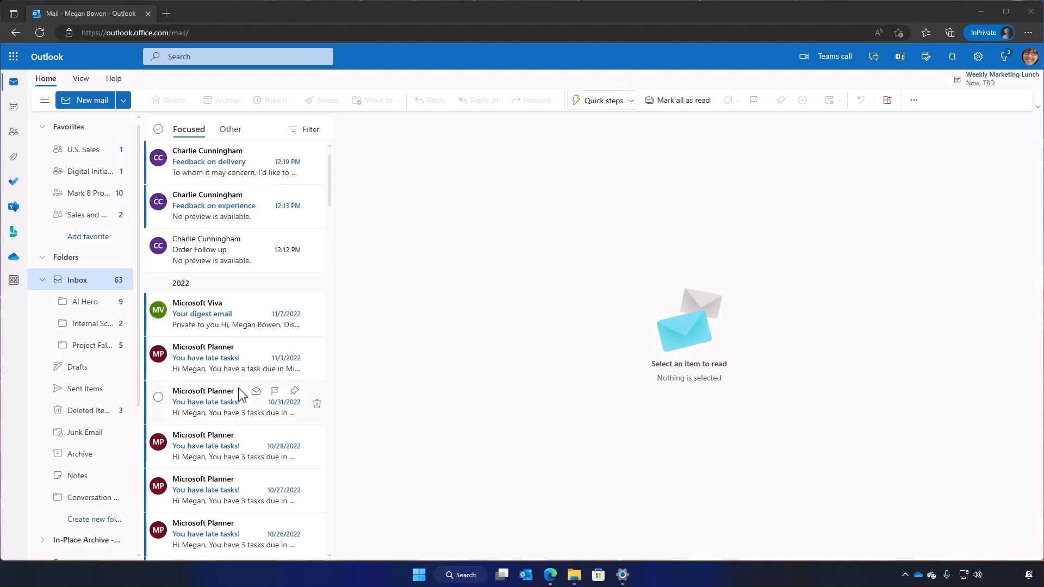
pyautogui.moveTo(213, 158)
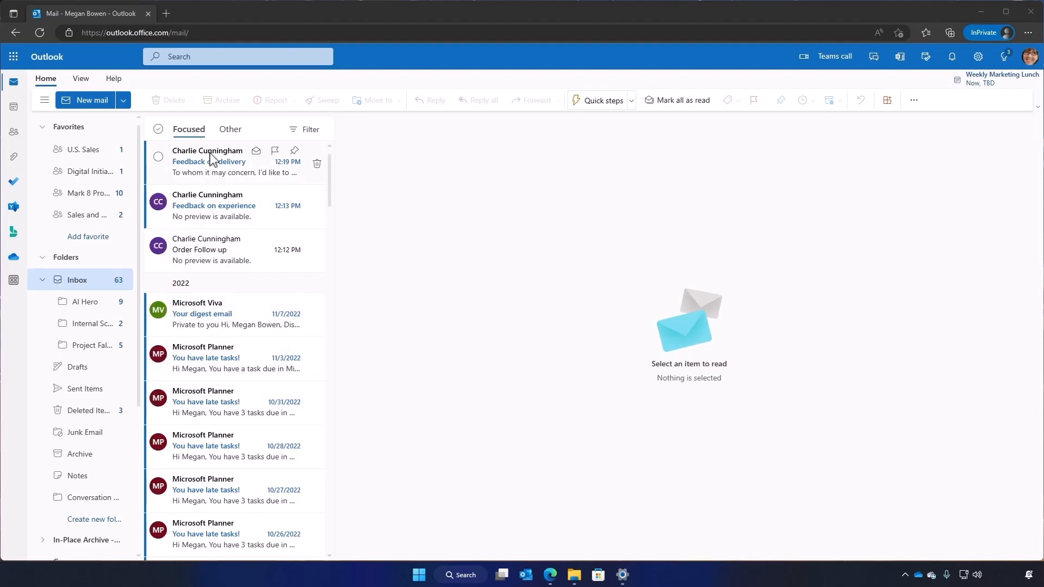